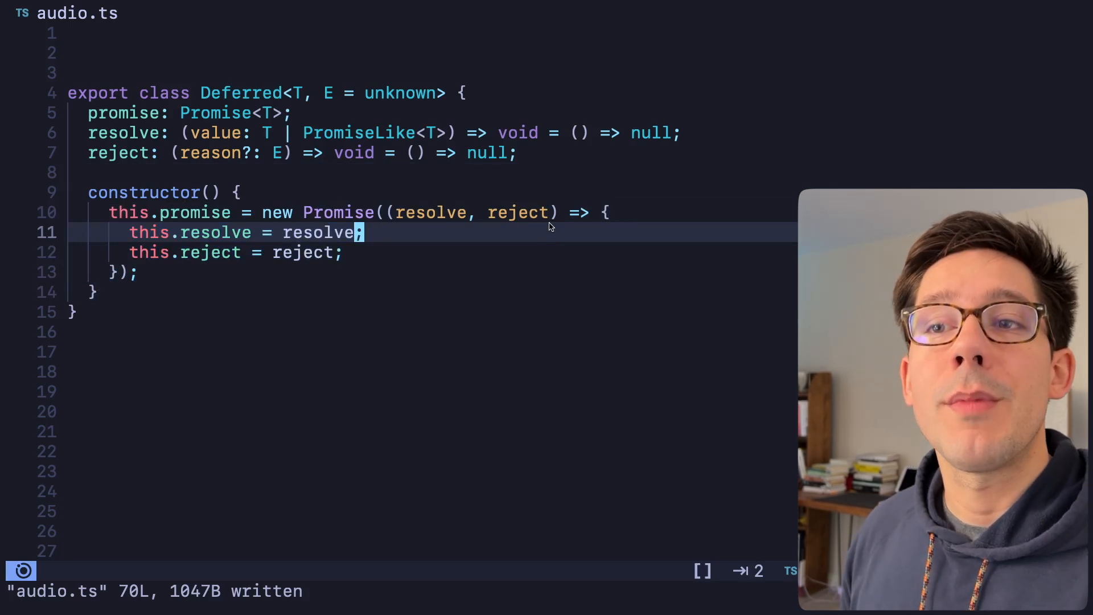
Step: Replace line 52 'let blob: Blob;' with 'const deferredBlob = new Deferred<Blob, Error>();'
{"action": "scroll", "scroll_direction": "down", "scroll_amount": 3}
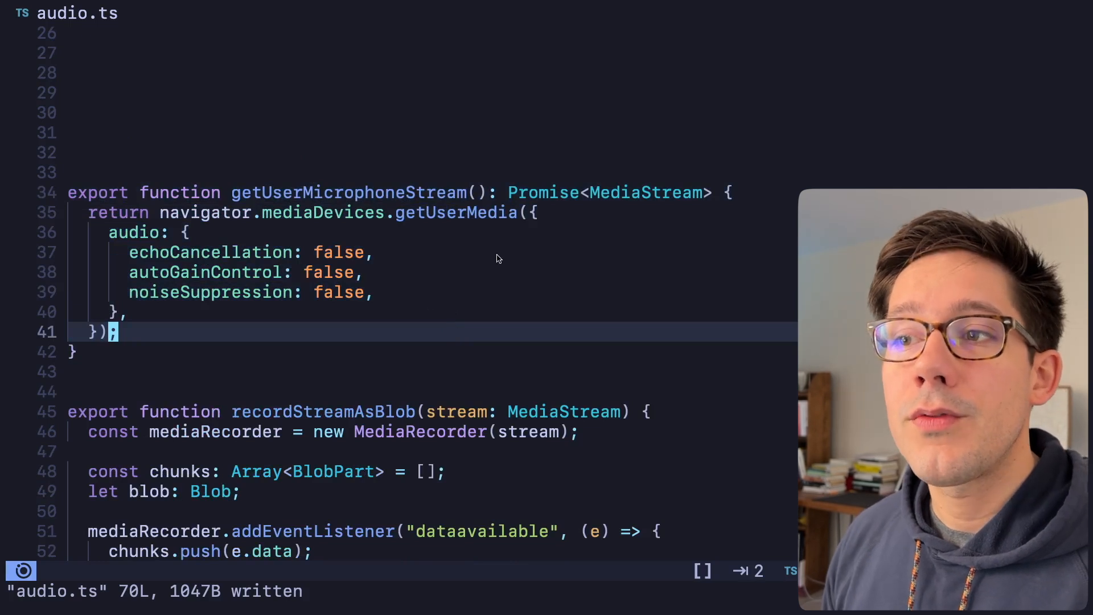
{"action": "double_click", "coordinate": [642, 192]}
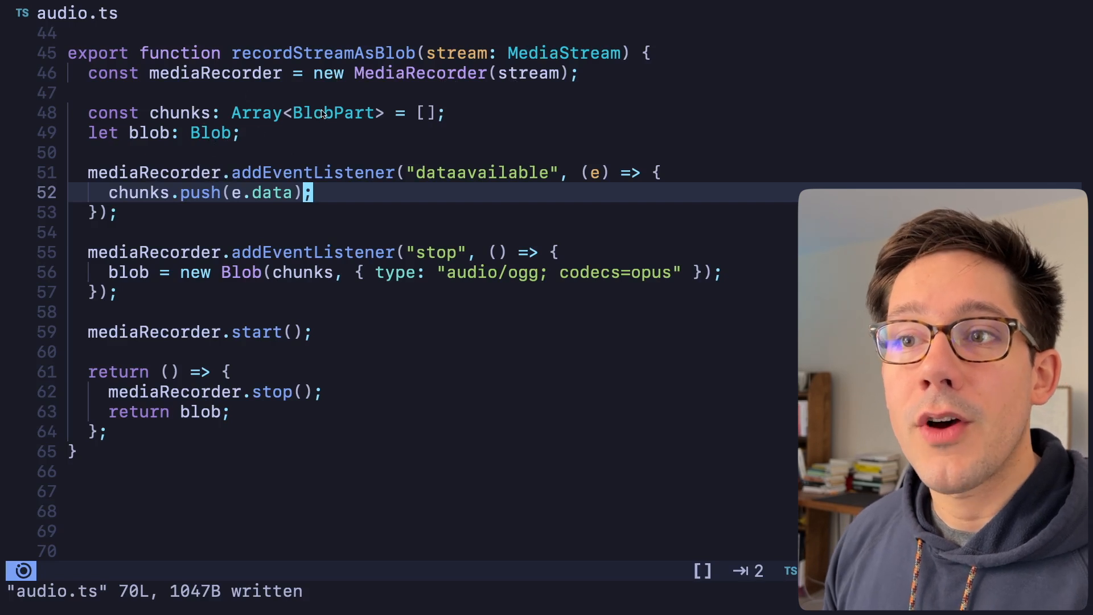
{"action": "mouse_move", "coordinate": [178, 139]}
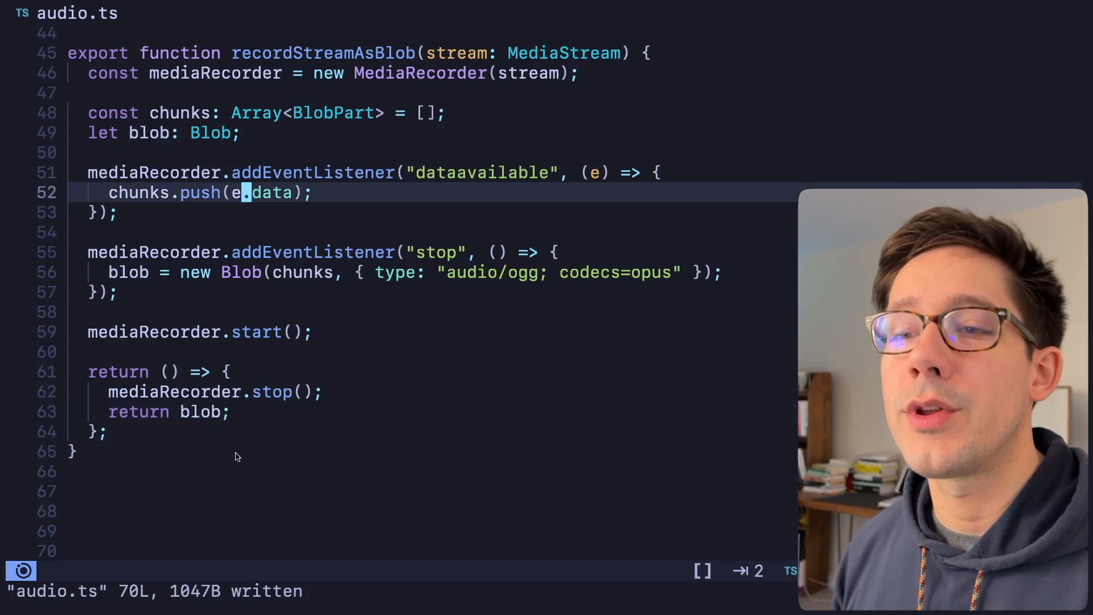
{"action": "mouse_move", "coordinate": [231, 368]}
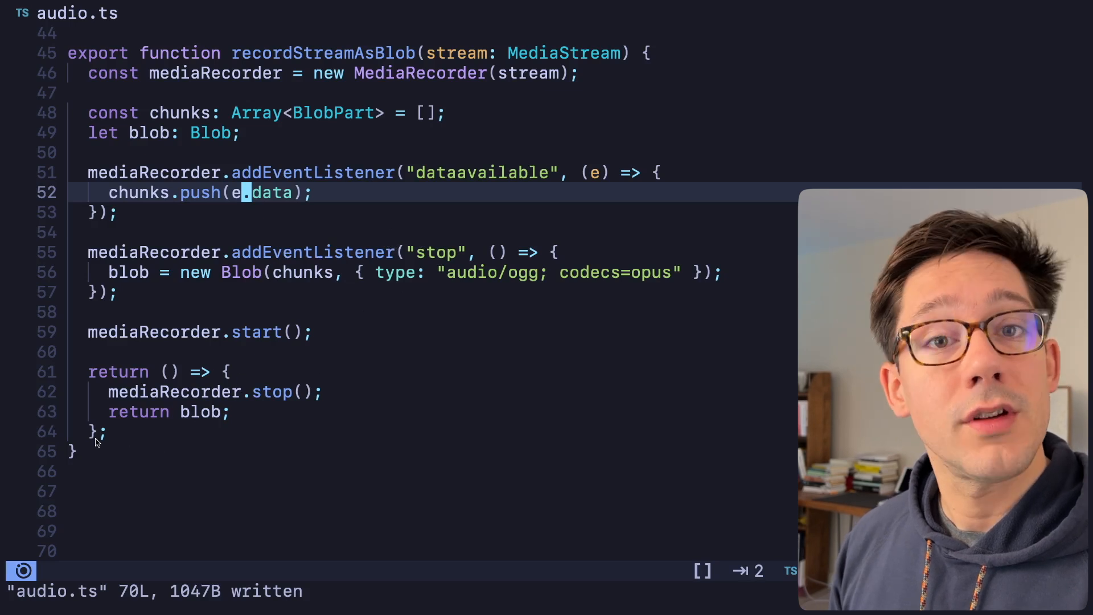
{"action": "mouse_move", "coordinate": [175, 423]}
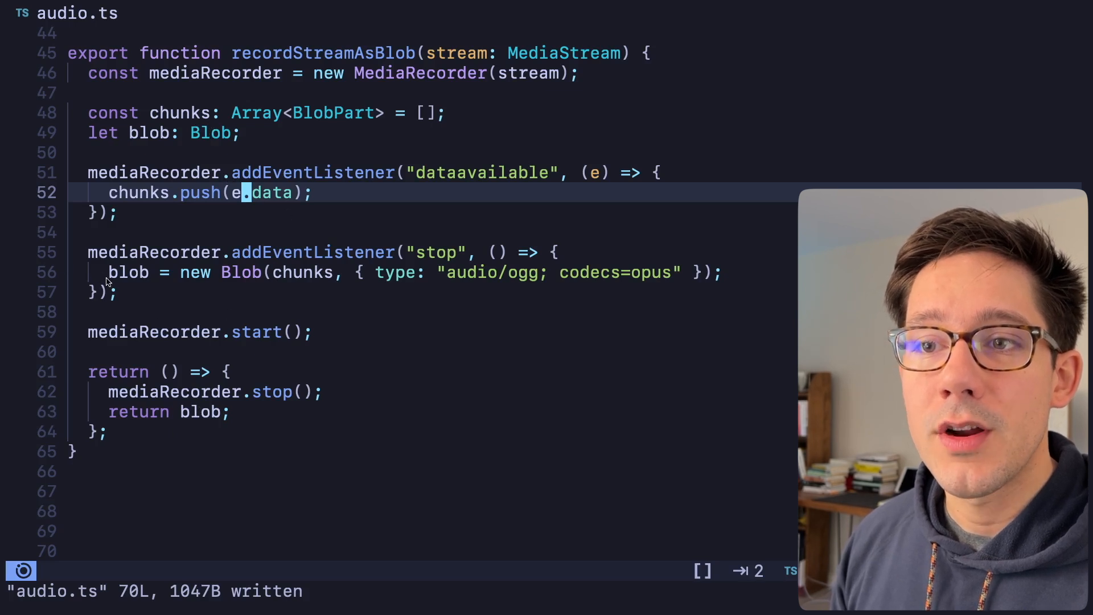
{"action": "mouse_move", "coordinate": [218, 428]}
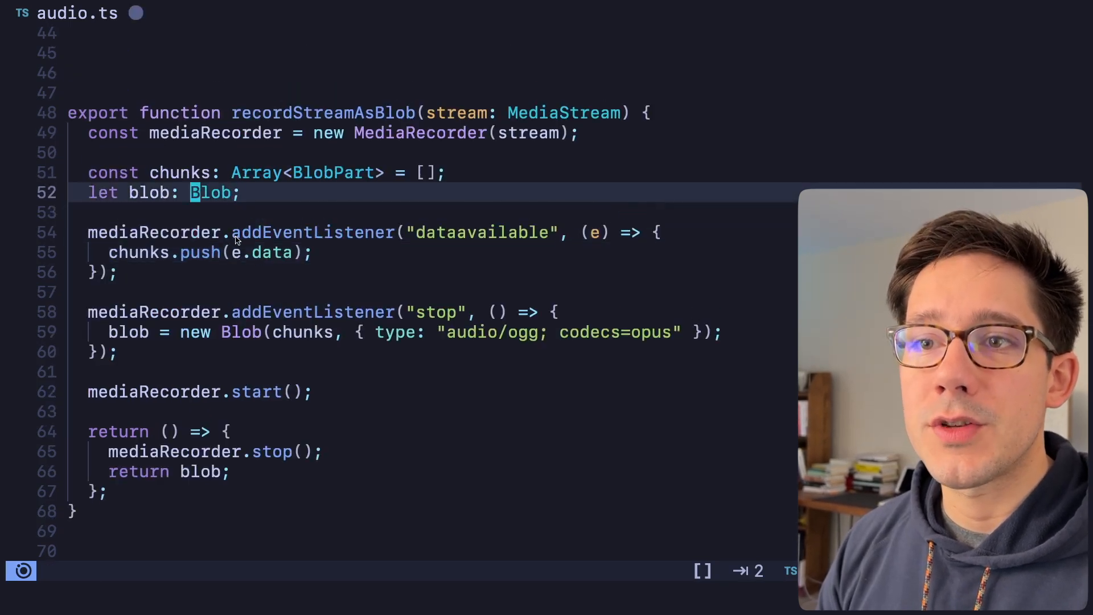
{"action": "type", "text": "const deferredBlob = new Deferred<Blob,"}
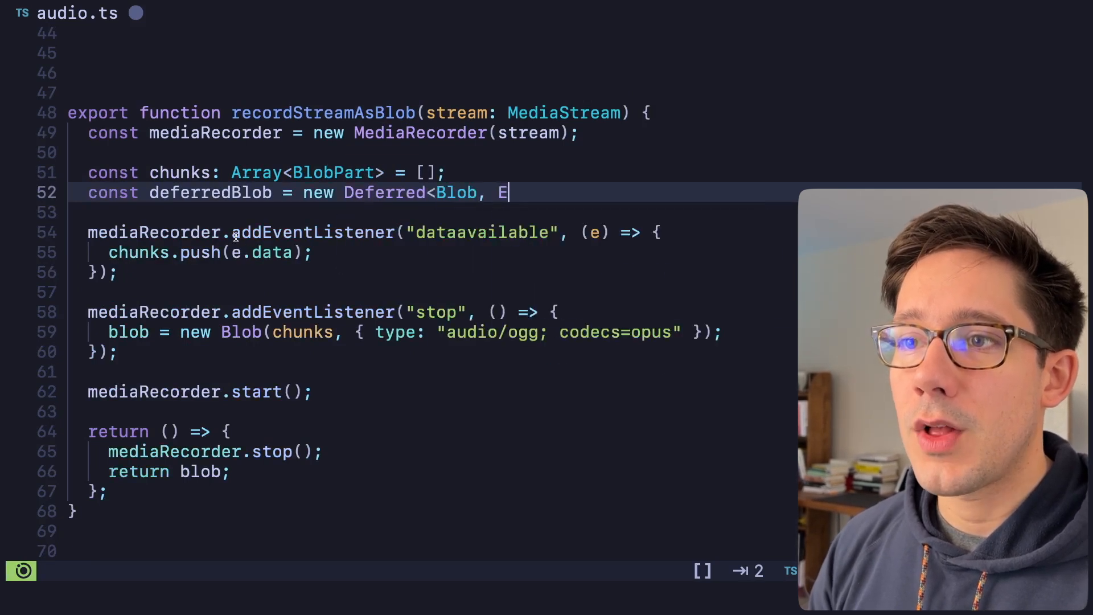
{"action": "type", "text": "Error>();"}
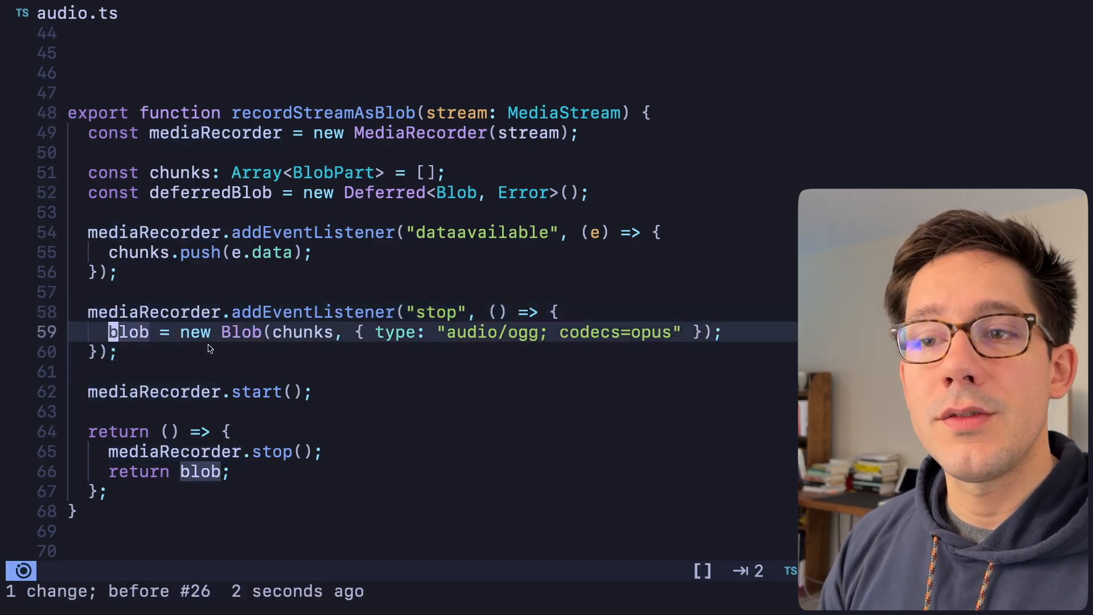
Step: Make blob a const, add deferredBlob.resolve(blob), return deferredBlob.promise, and save
{"action": "type", "text": "const"}
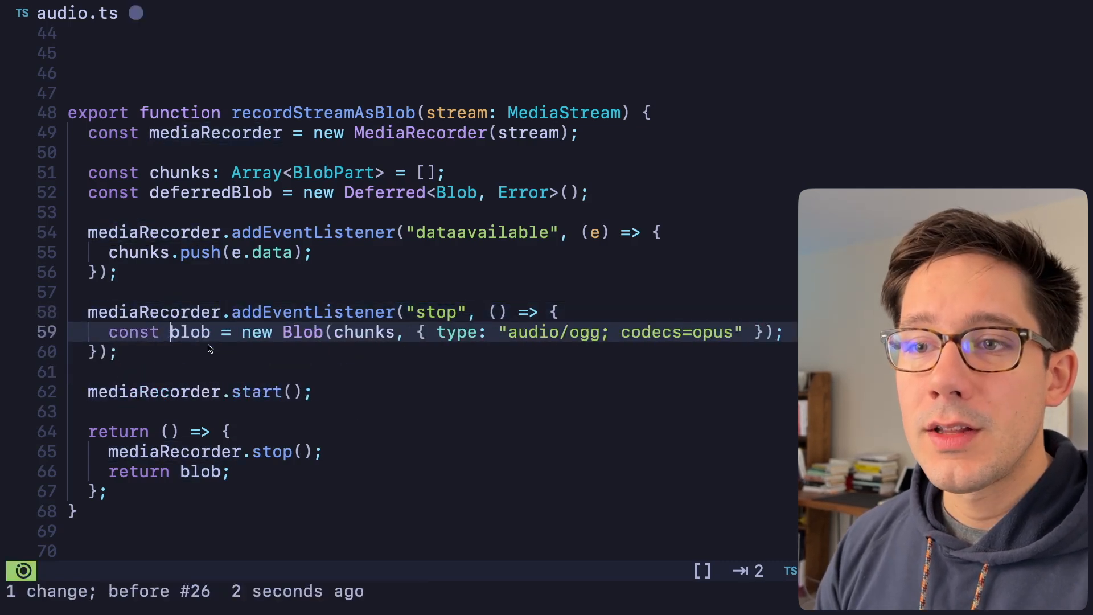
{"action": "type", "text": "def"}
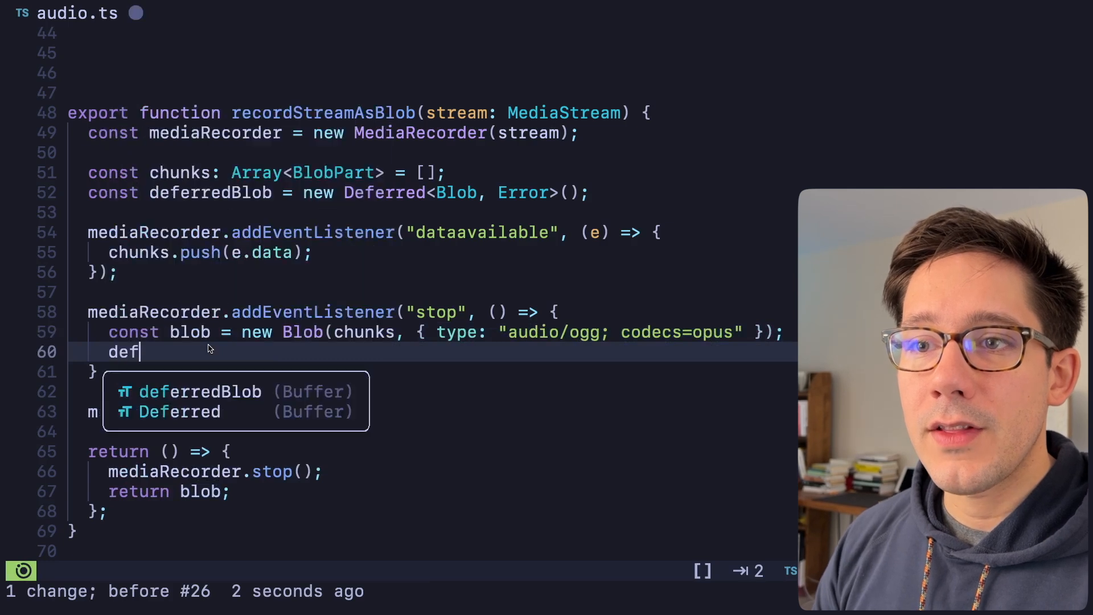
{"action": "type", "text": "erredBlob.resolve(blob);"}
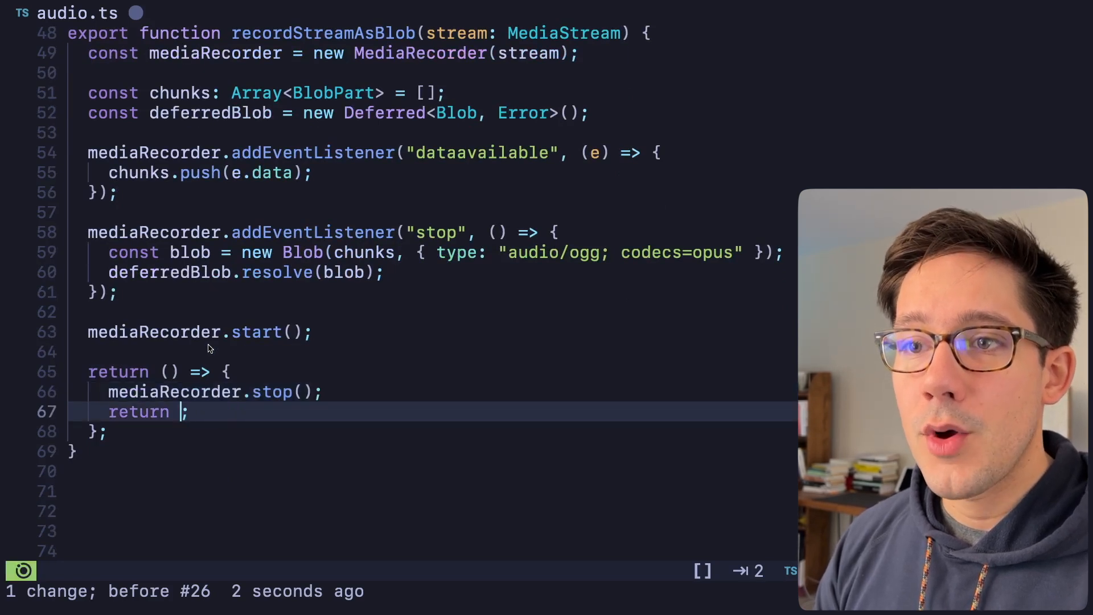
{"action": "type", "text": "deferredBlob.promise"}
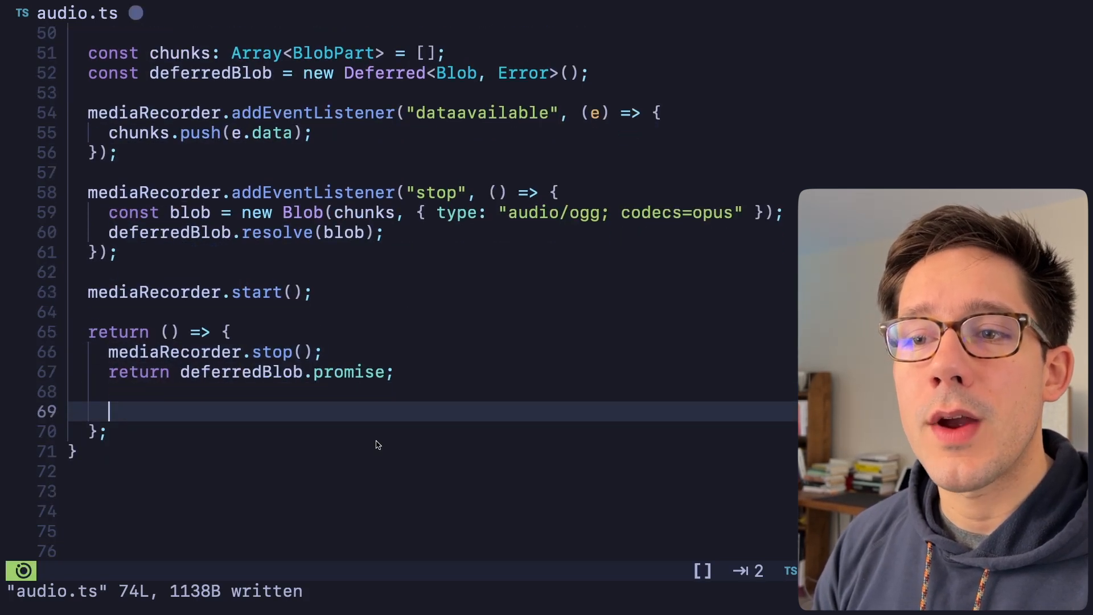
Step: Delete the blank lines after 'return deferredBlob.promise;' in the stop callback
{"action": "type", "text": "return"}
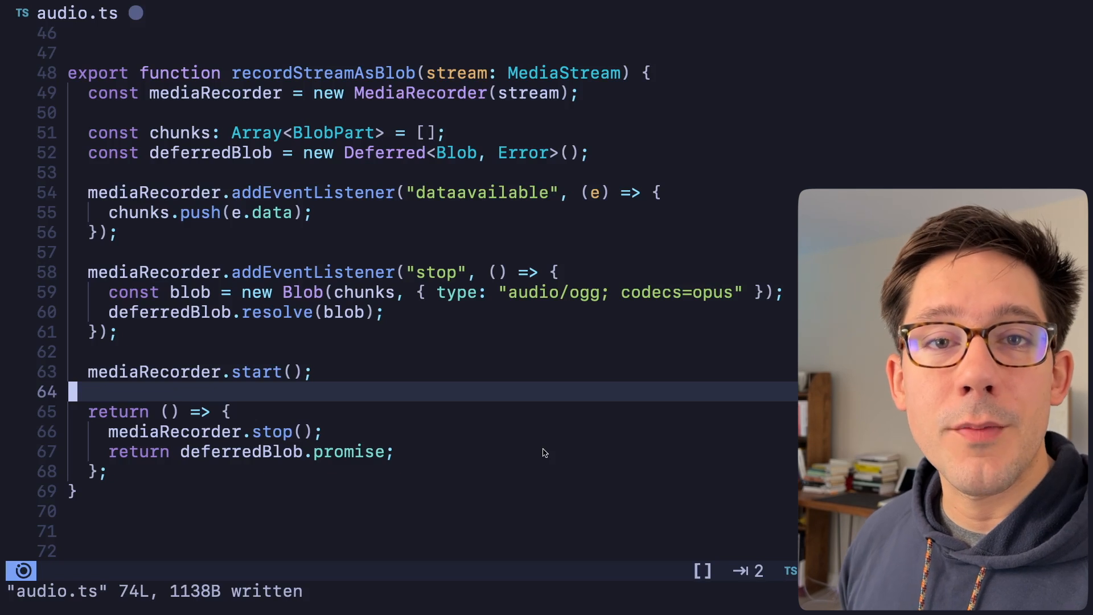
{"action": "mouse_move", "coordinate": [514, 454]}
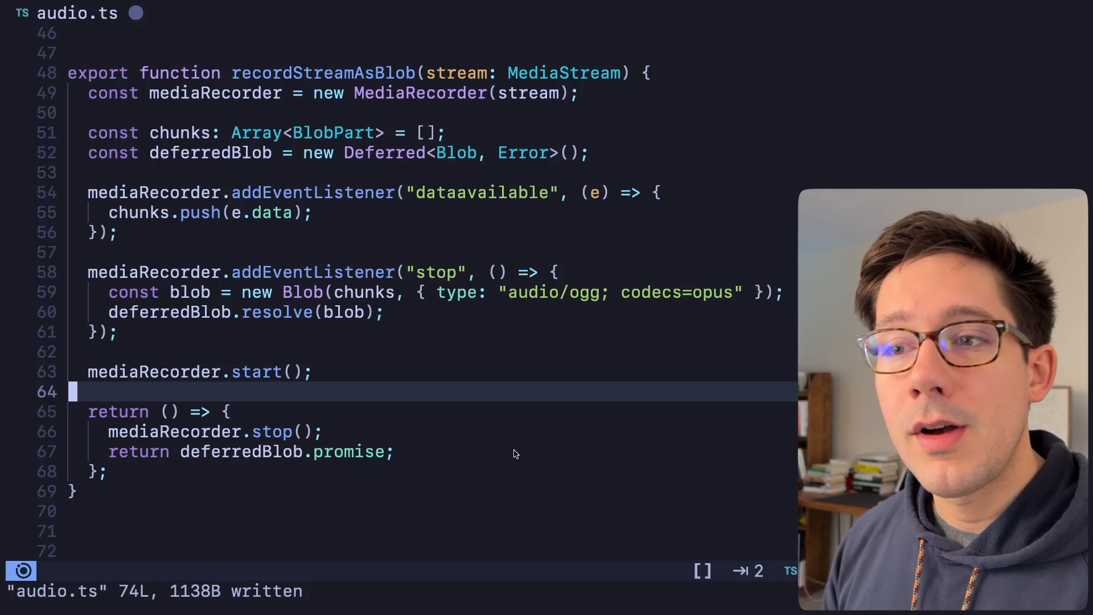
{"action": "mouse_move", "coordinate": [250, 136]}
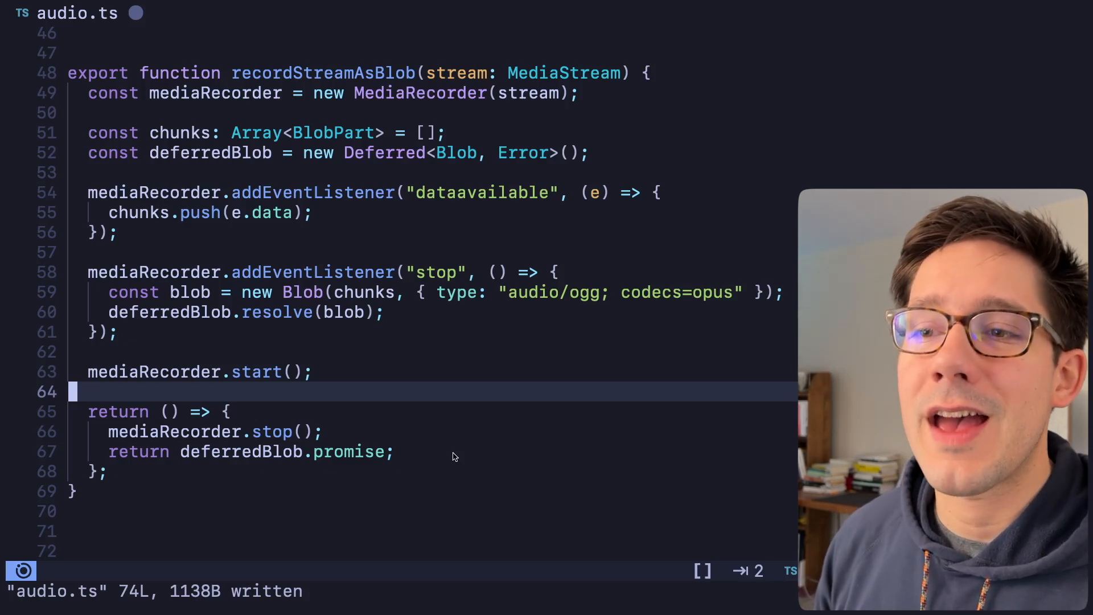
{"action": "mouse_move", "coordinate": [416, 131]}
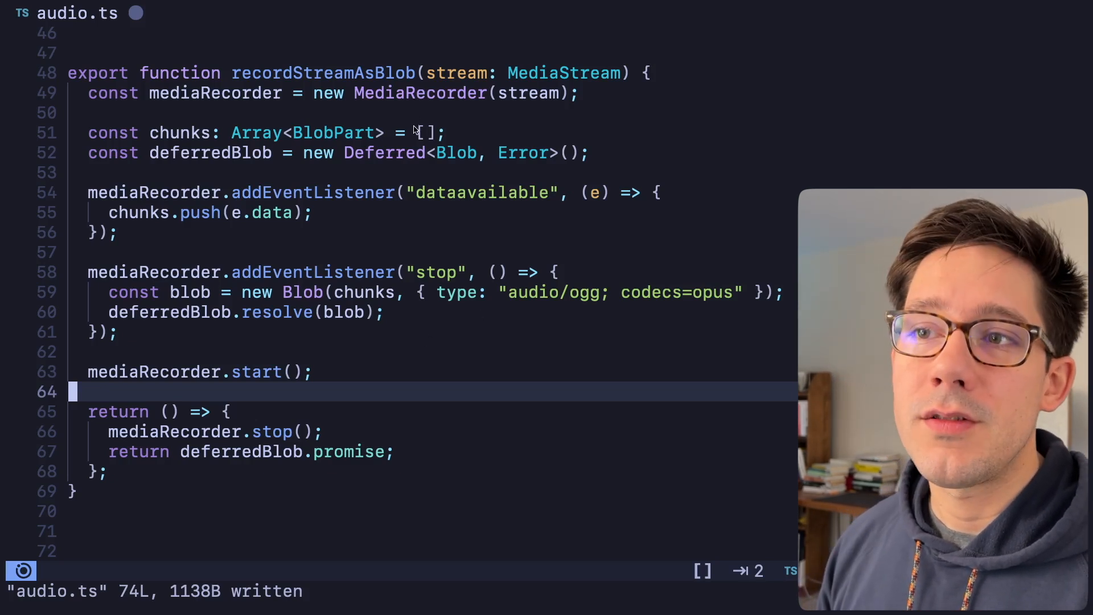
{"action": "mouse_move", "coordinate": [587, 351]}
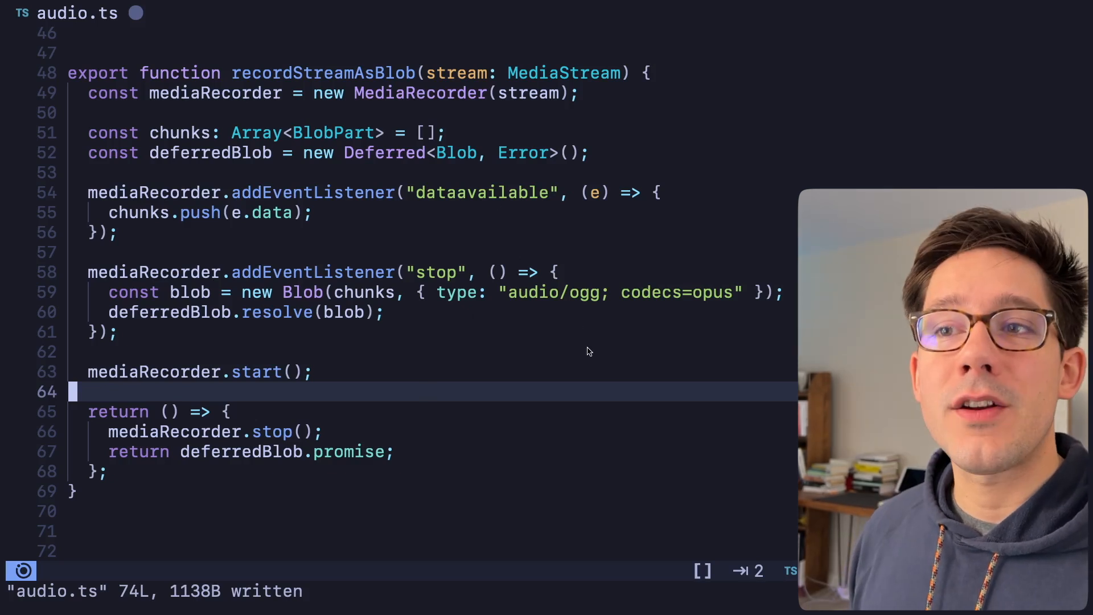